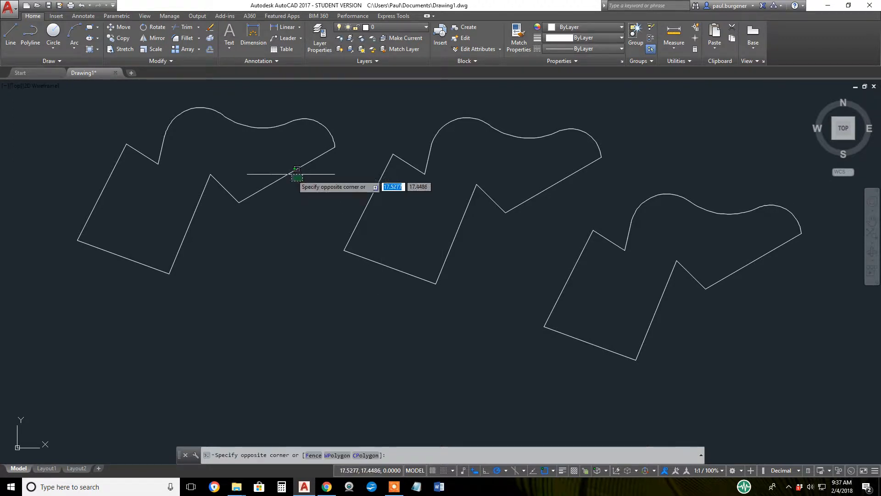
# Clear the selection, start PEDIT on the left polyline and choose the Width option.
pyautogui.click(666, 333)
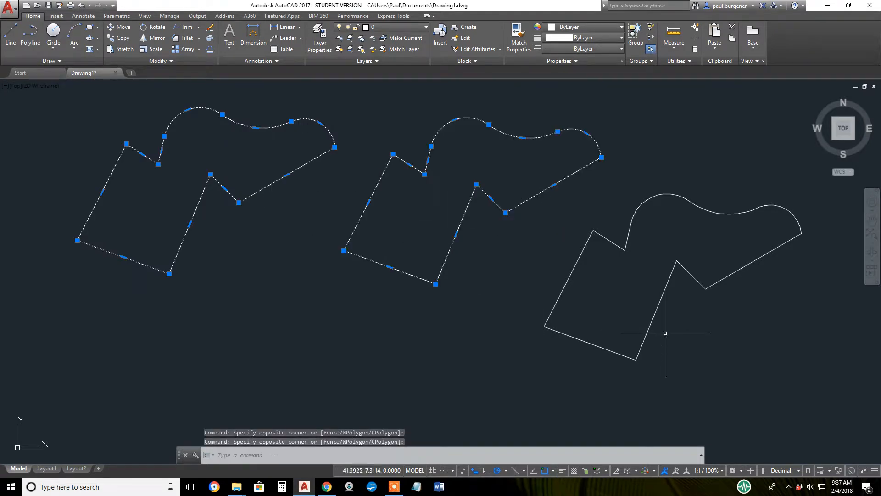
pyautogui.press('Escape')
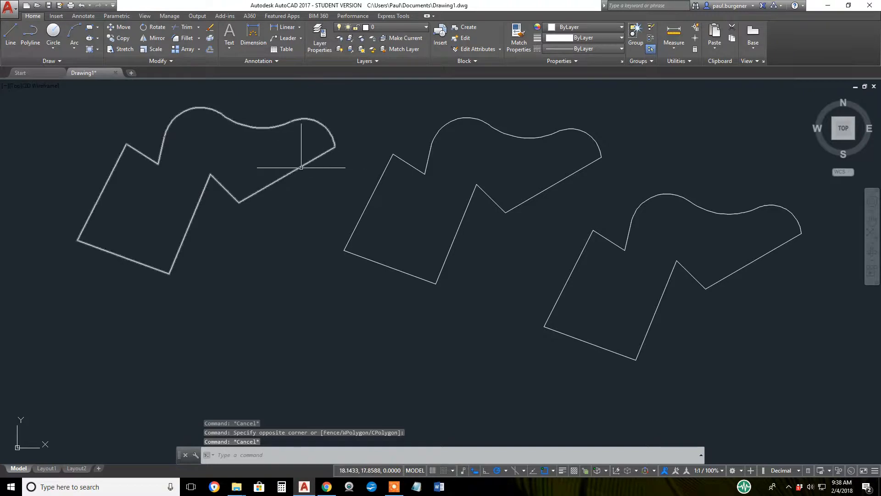
pyautogui.moveTo(196, 86)
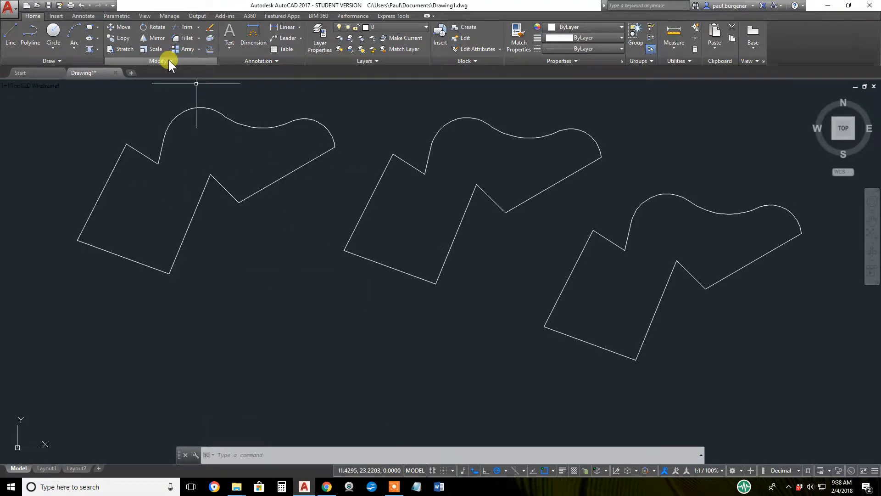
pyautogui.click(168, 60)
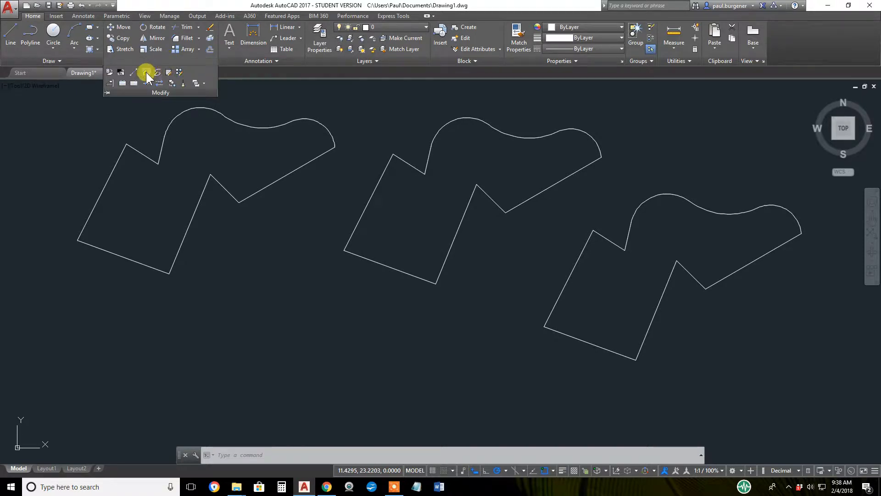
pyautogui.moveTo(147, 74)
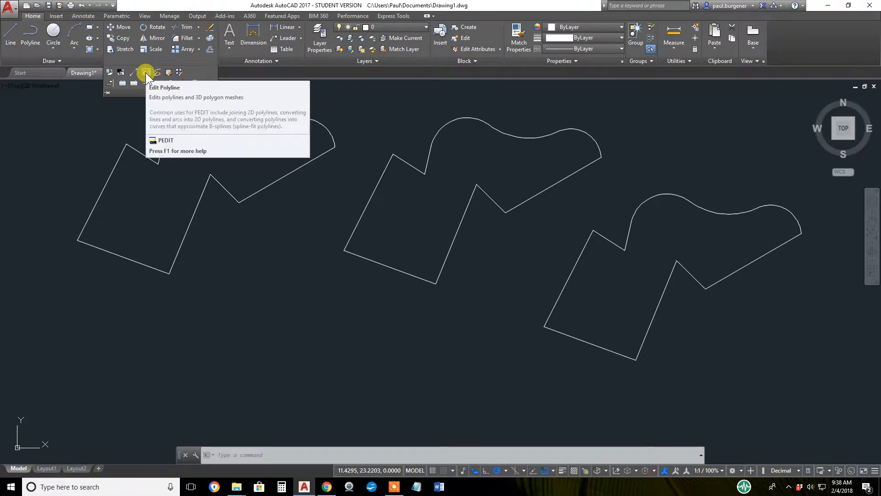
pyautogui.click(146, 72)
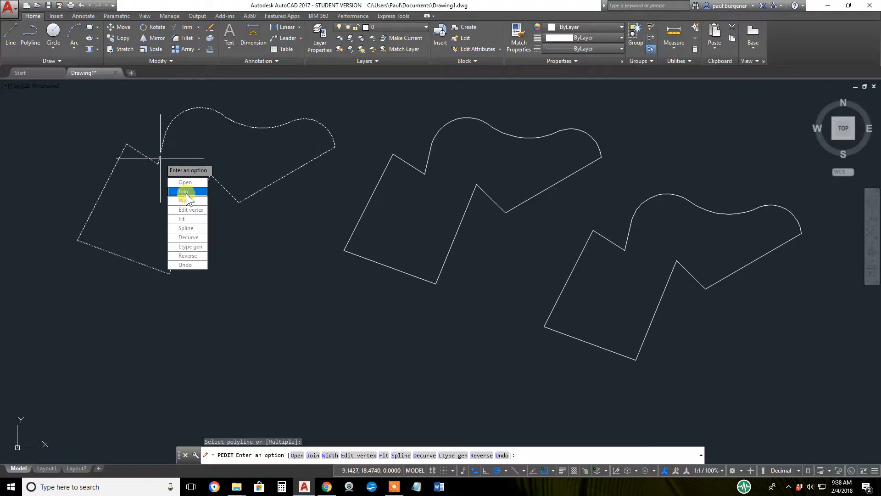
pyautogui.moveTo(186, 200)
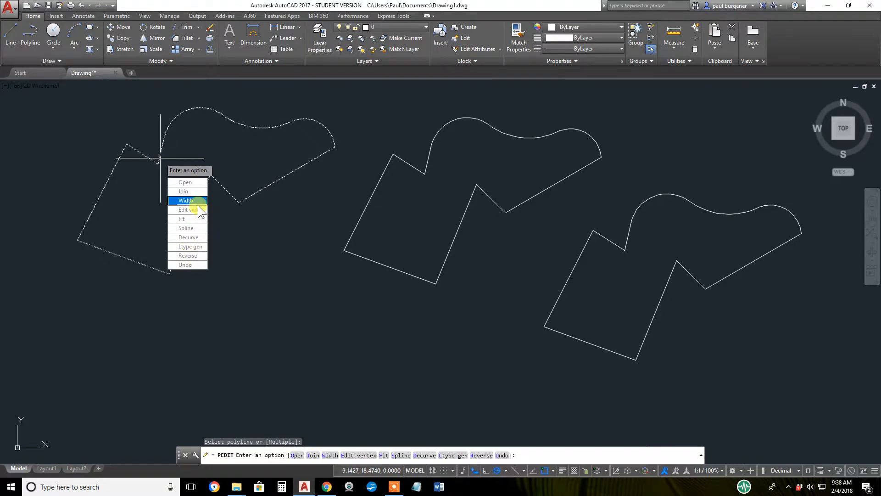
pyautogui.moveTo(191, 246)
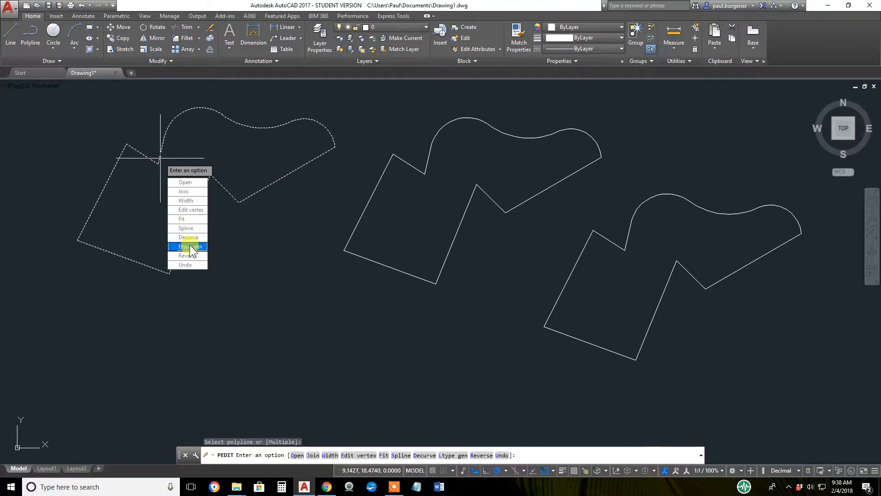
pyautogui.moveTo(191, 236)
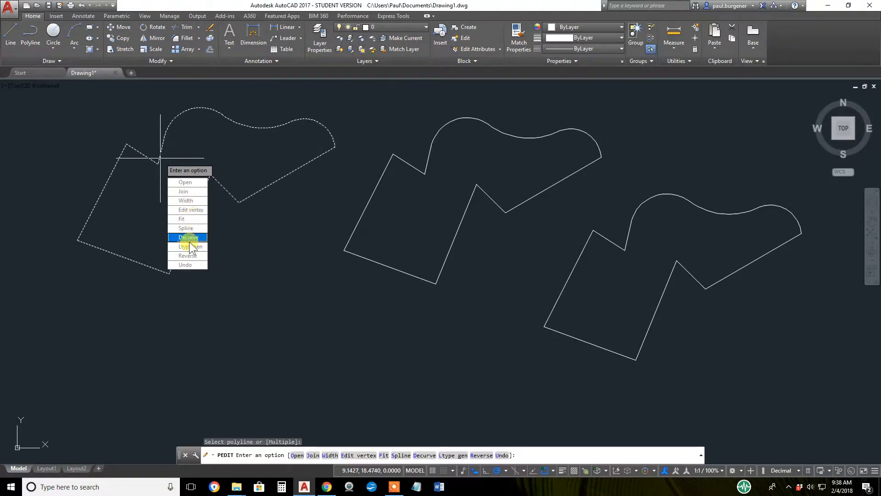
pyautogui.moveTo(186, 201)
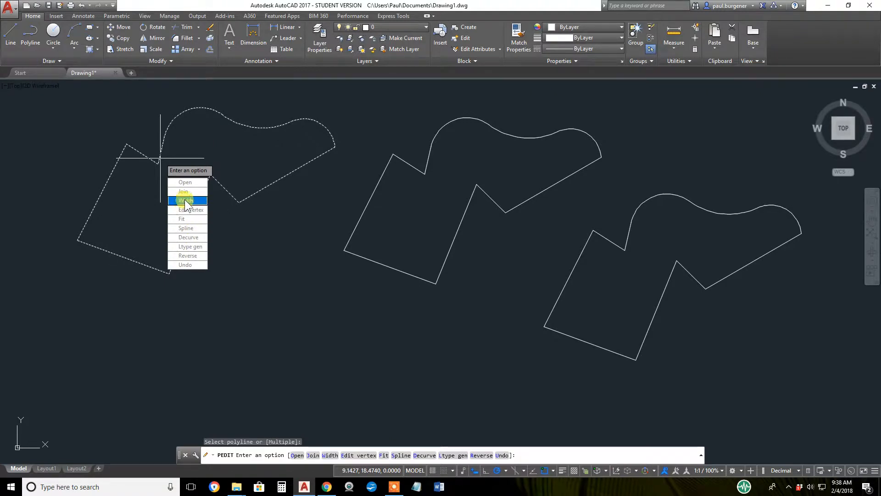
pyautogui.click(185, 200)
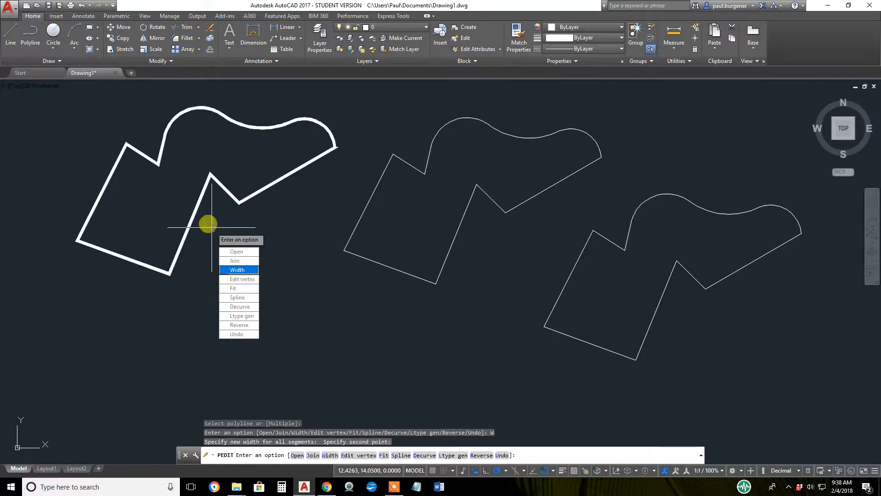
pyautogui.click(237, 270)
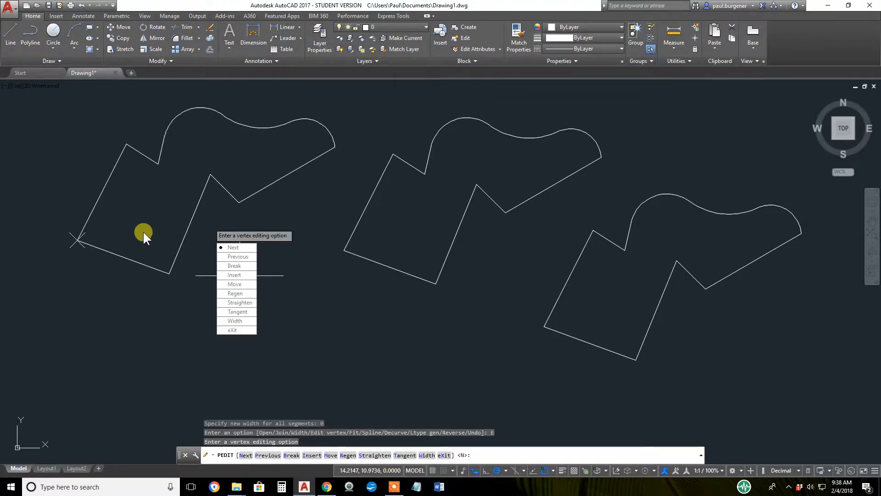
pyautogui.moveTo(140, 273)
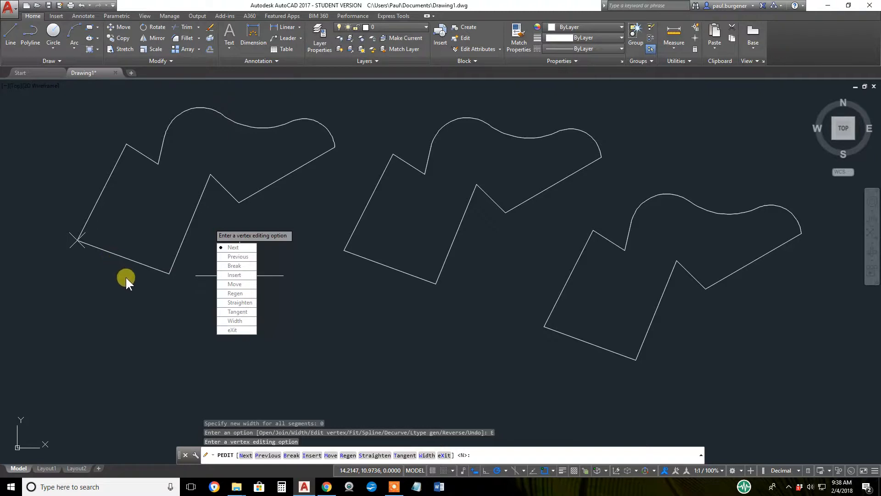
pyautogui.moveTo(237, 311)
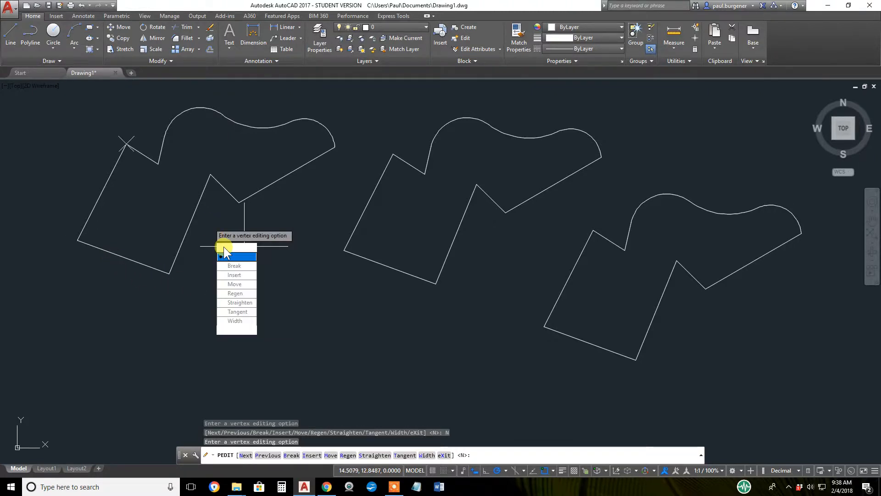
# Step to the next vertex, insert a new vertex jogging the lower-right edge, then exit vertex editing.
pyautogui.write('n')
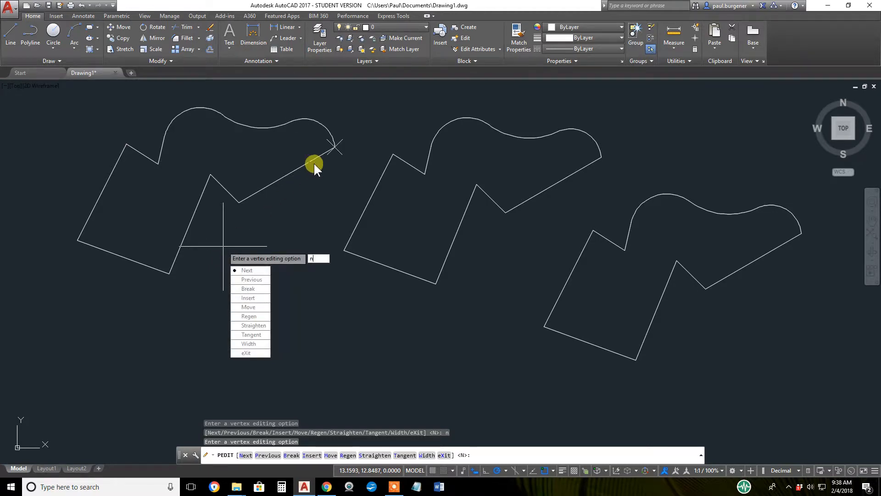
pyautogui.moveTo(260, 269)
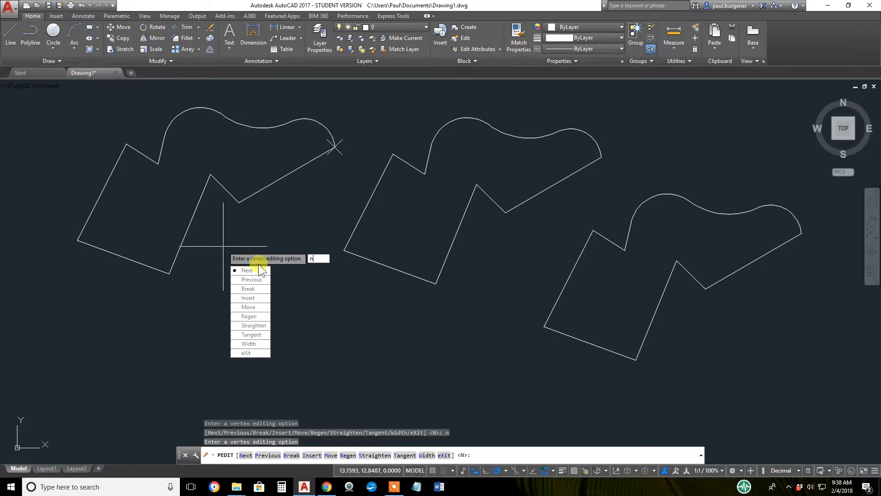
pyautogui.moveTo(249, 297)
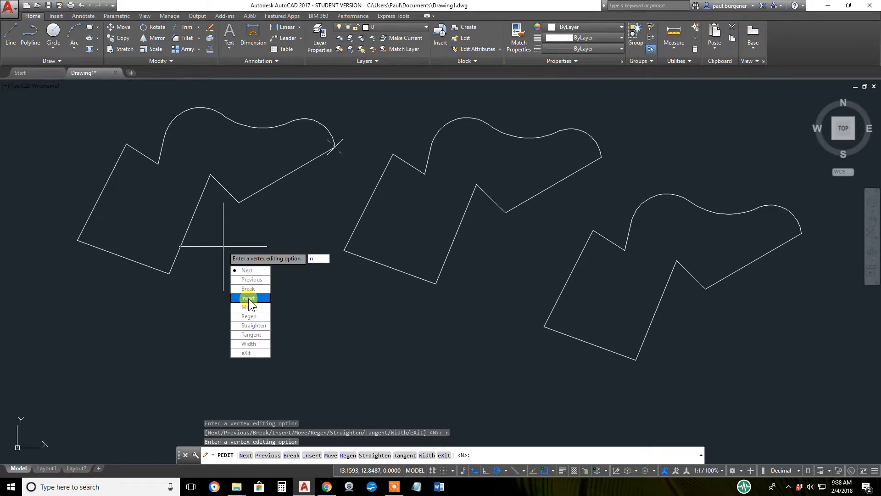
pyautogui.click(247, 298)
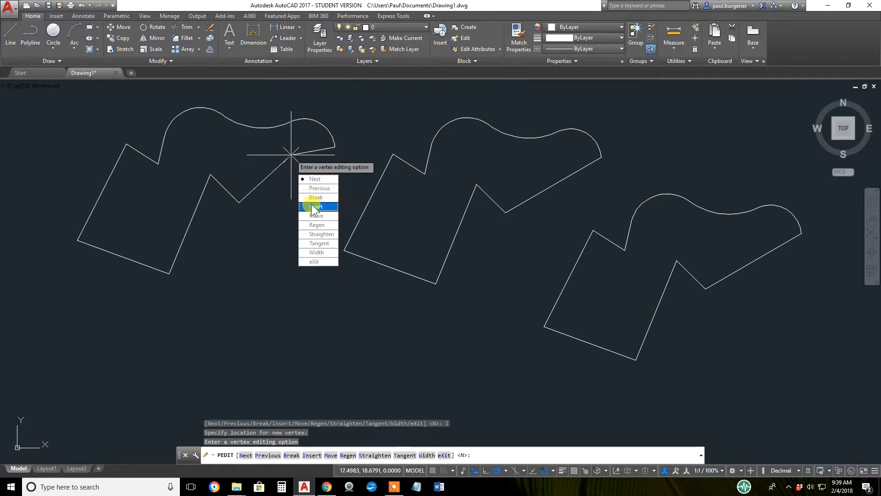
pyautogui.click(317, 206)
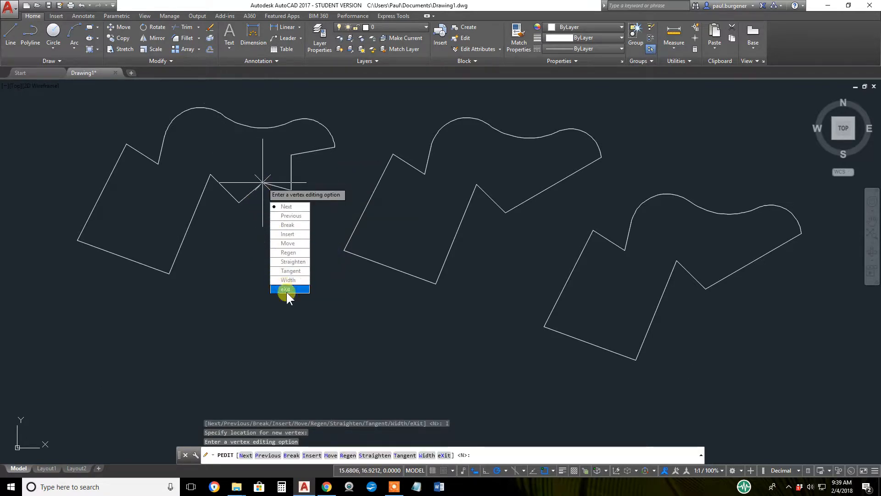
pyautogui.click(286, 289)
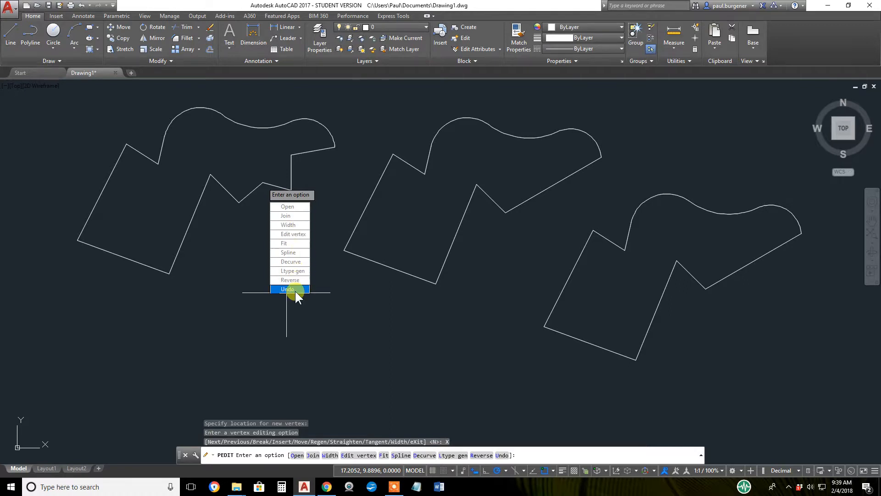
pyautogui.moveTo(297, 244)
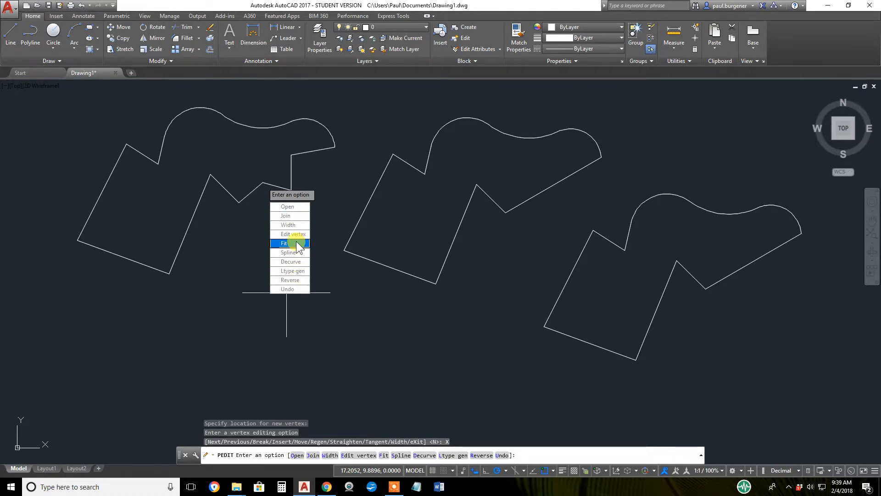
pyautogui.moveTo(289, 252)
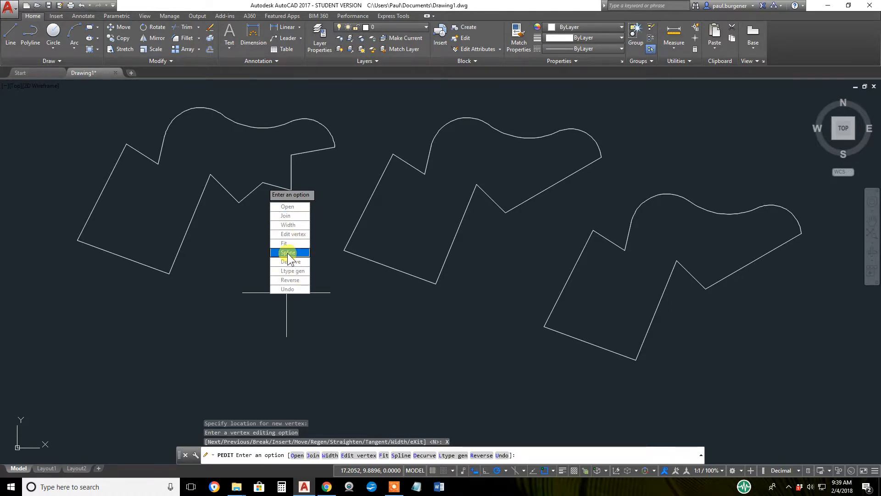
# Convert the left polyline into a smooth spline curve and end PEDIT.
pyautogui.click(288, 251)
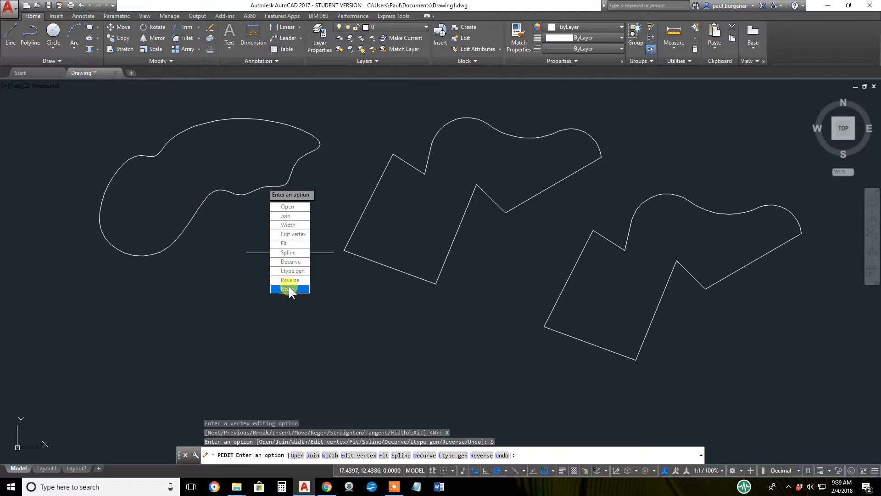
pyautogui.click(284, 290)
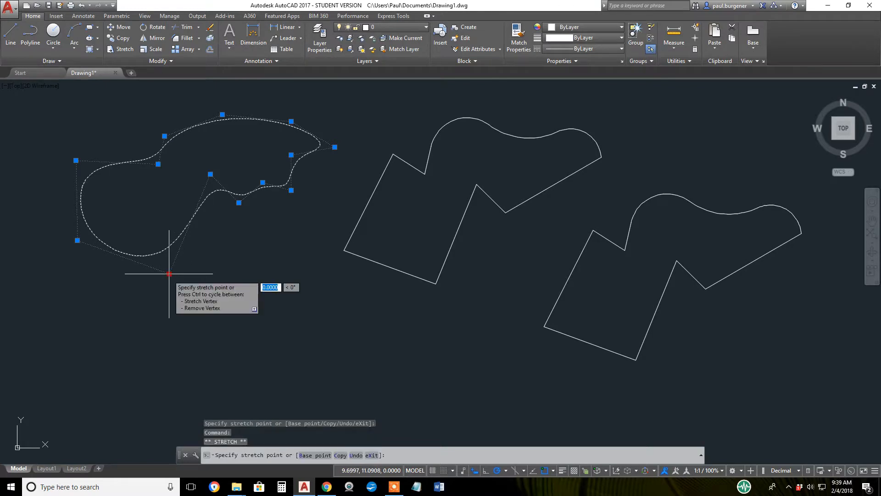
# Stretch two control points of the left spline outward to lengthen and widen it.
pyautogui.click(99, 312)
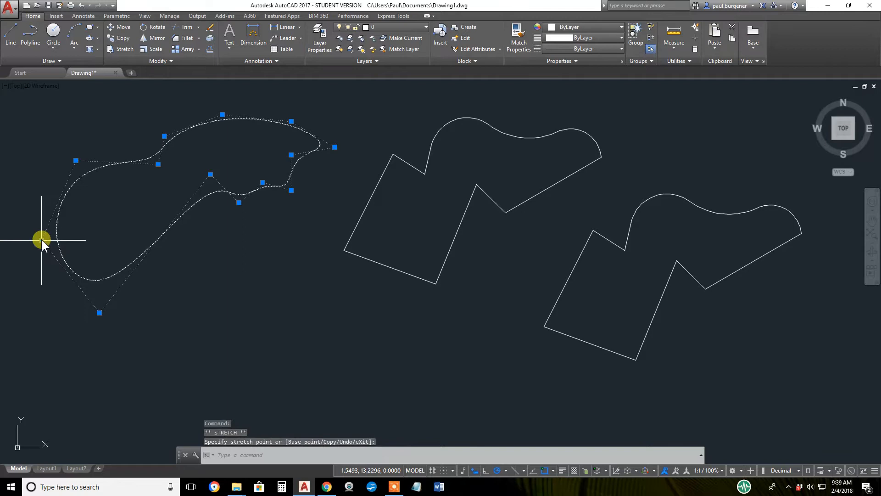
pyautogui.moveTo(223, 282)
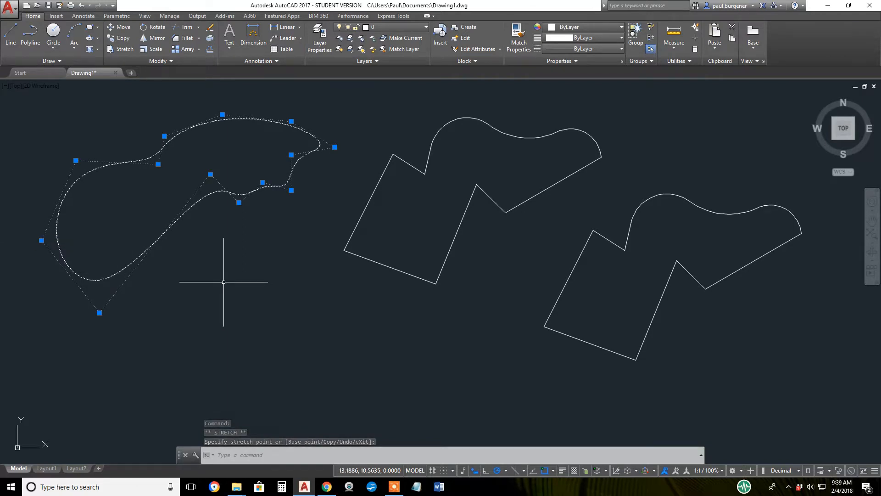
pyautogui.press('Escape')
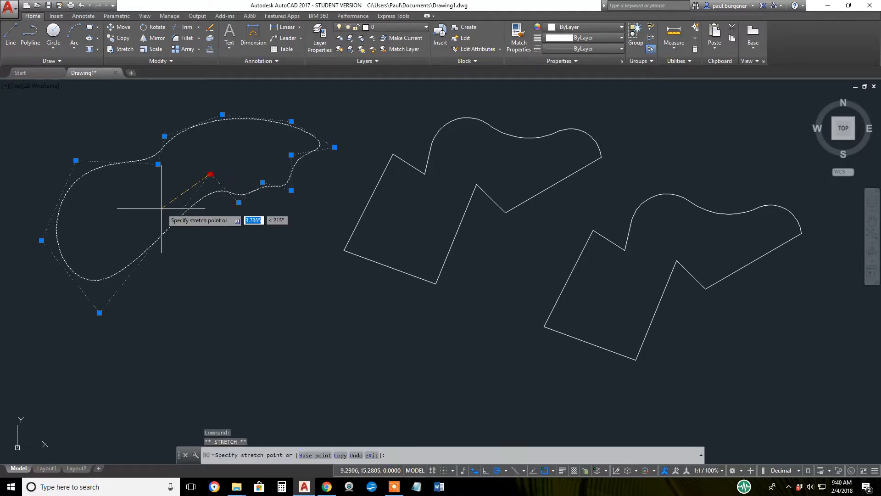
pyautogui.click(213, 285)
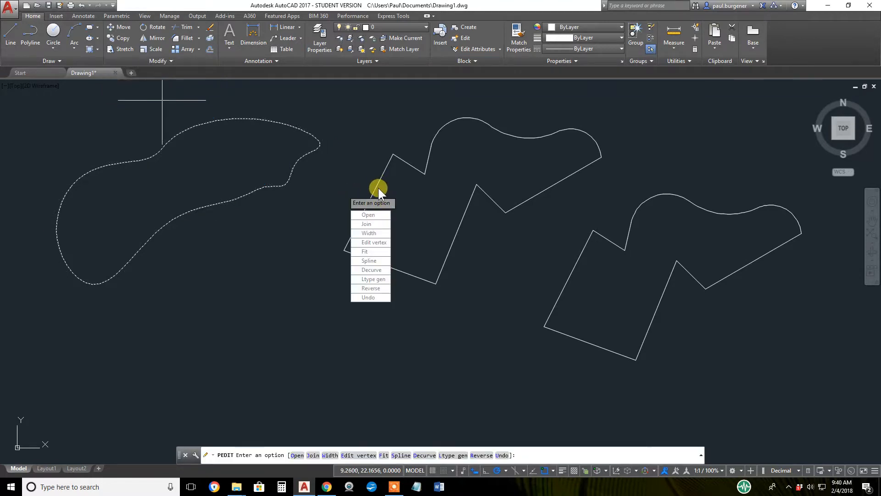
pyautogui.moveTo(394, 186)
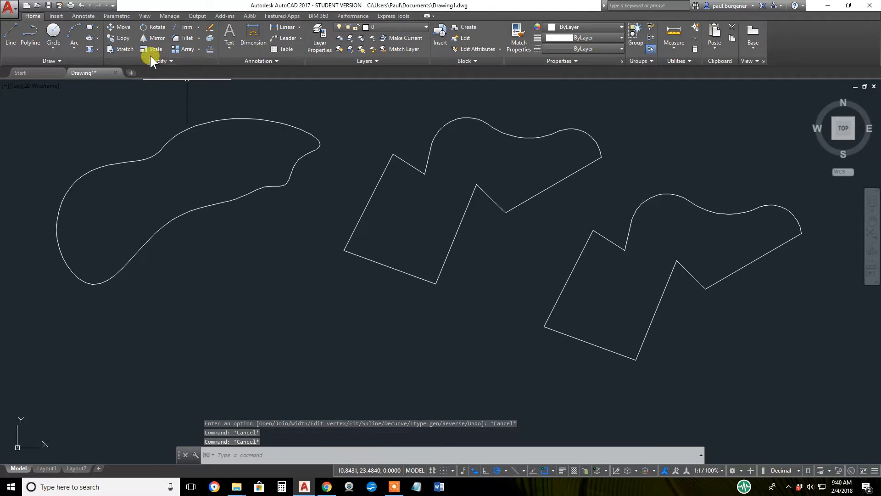
# Fit a curve through the middle polyline, then grip-stretch one vertex inward.
pyautogui.click(159, 60)
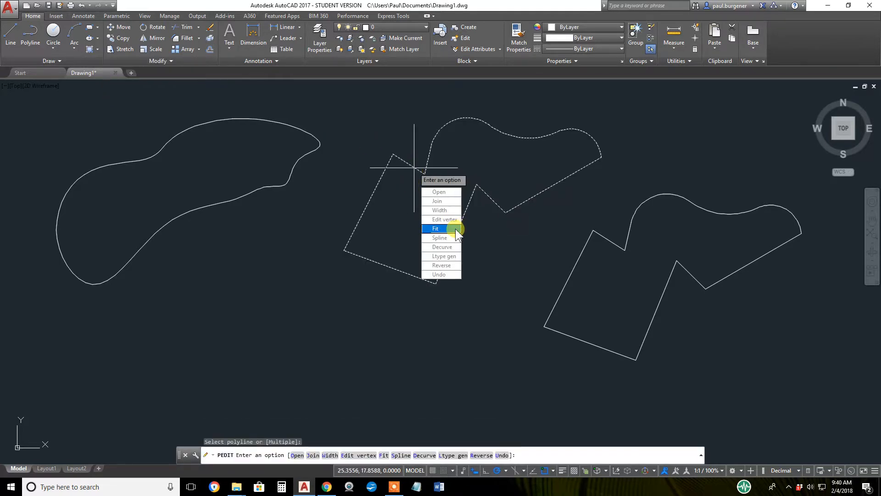
pyautogui.click(435, 228)
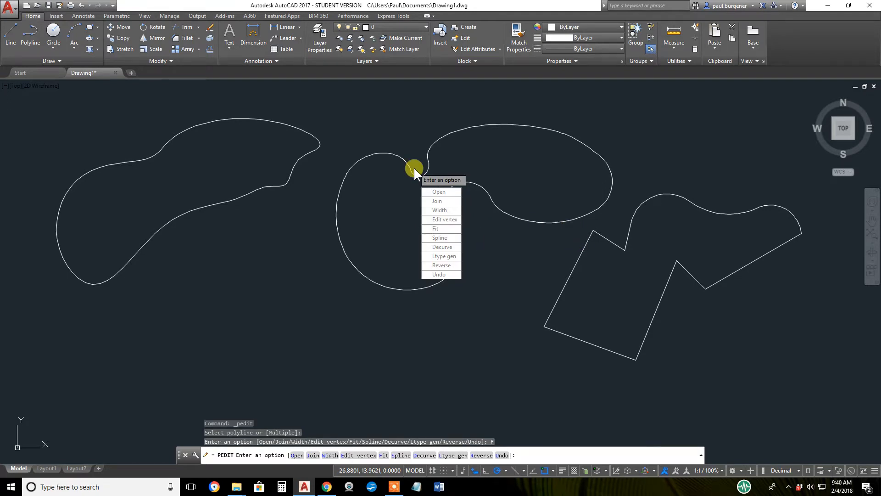
pyautogui.click(445, 219)
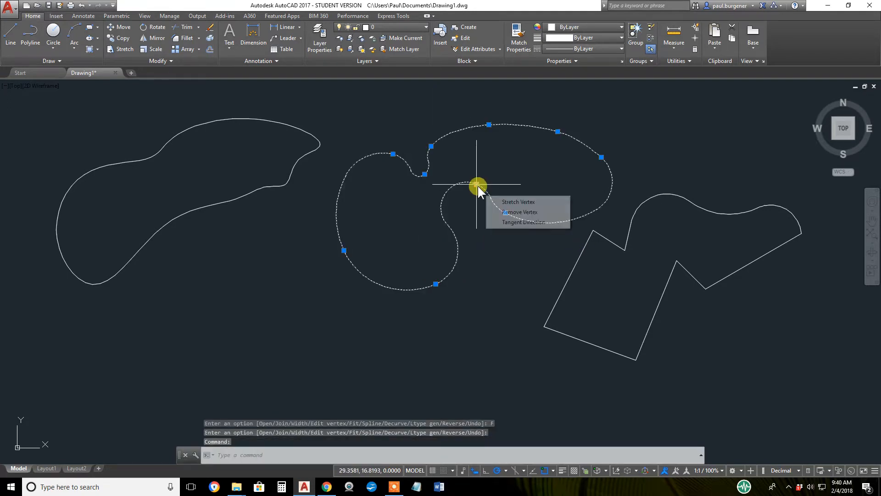
pyautogui.click(518, 202)
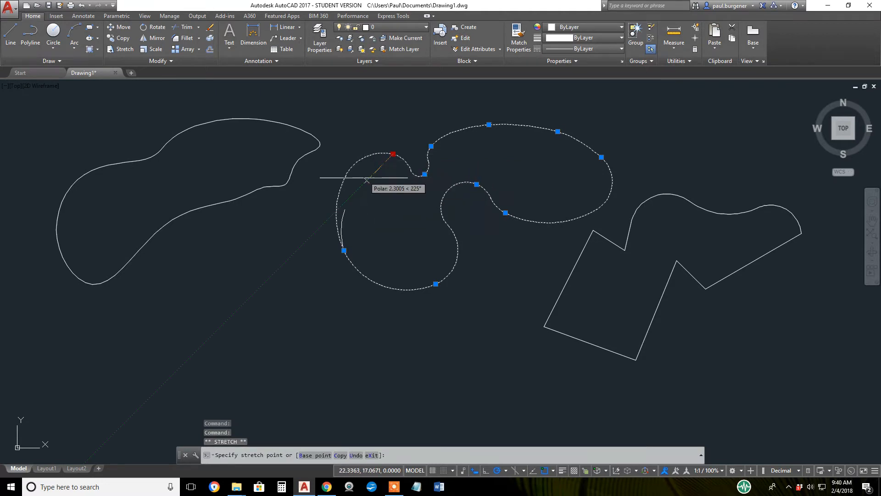
pyautogui.click(504, 212)
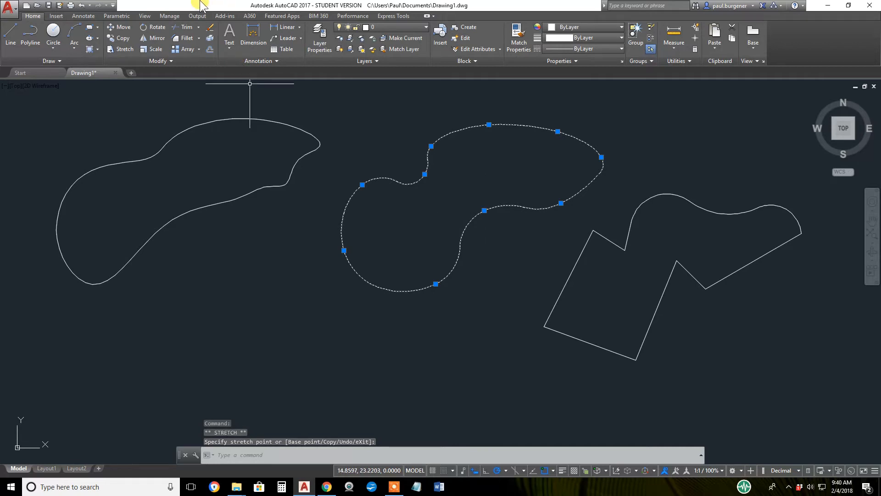
# Decurve the middle polyline, re-spline it, and enter Edit vertex mode.
pyautogui.click(160, 60)
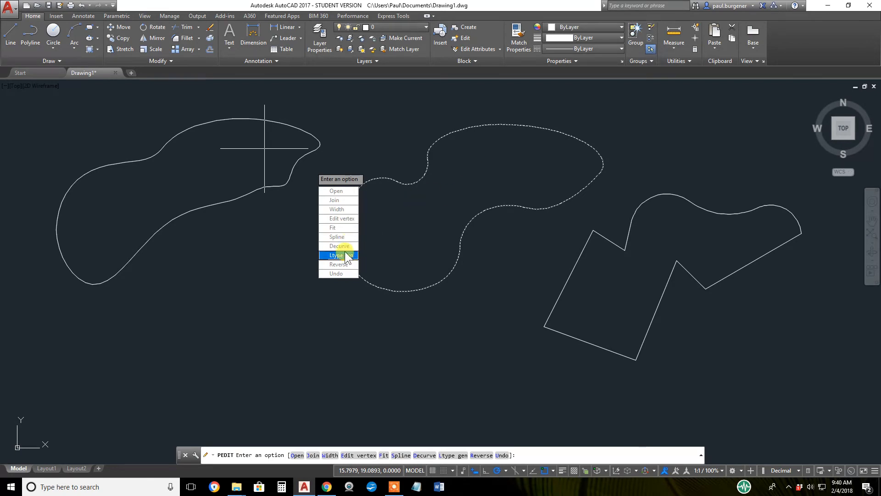
pyautogui.click(339, 245)
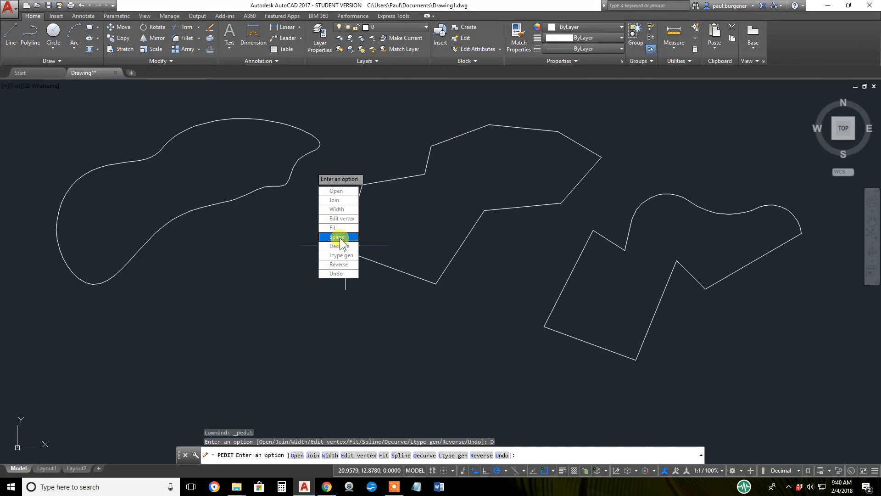
pyautogui.click(337, 236)
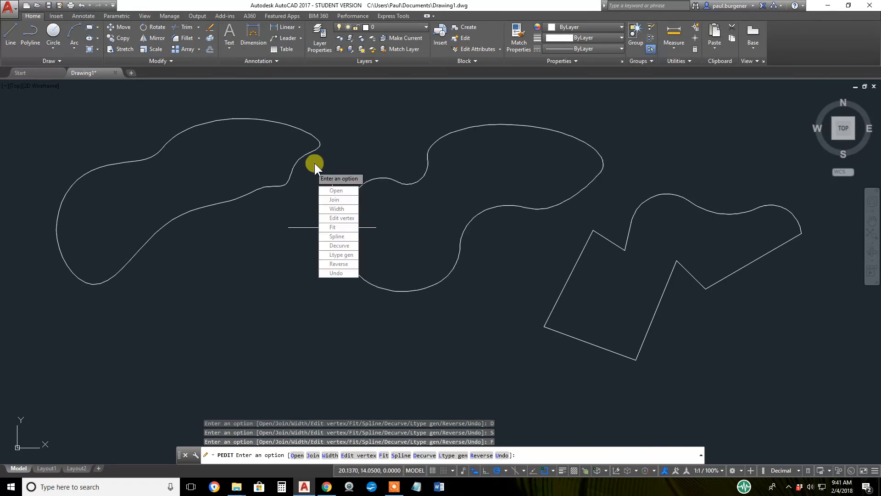
pyautogui.click(342, 218)
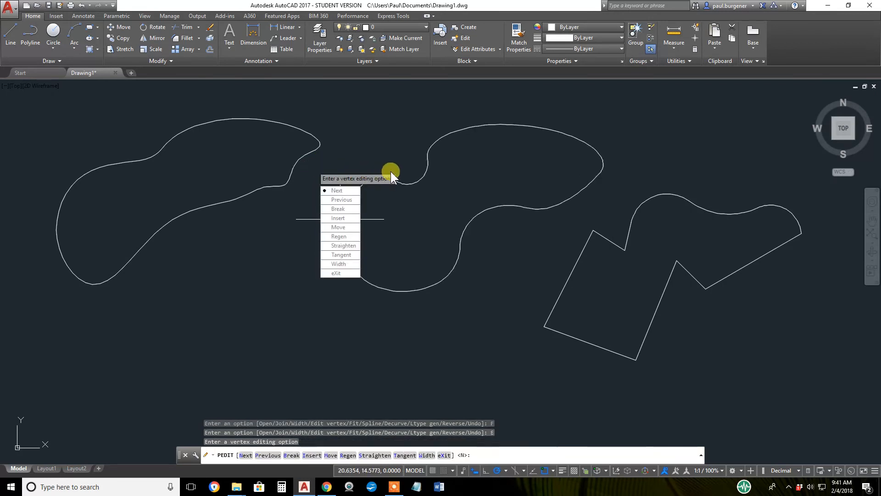
# Move the vertex marker to the next vertex with N.
pyautogui.write('n')
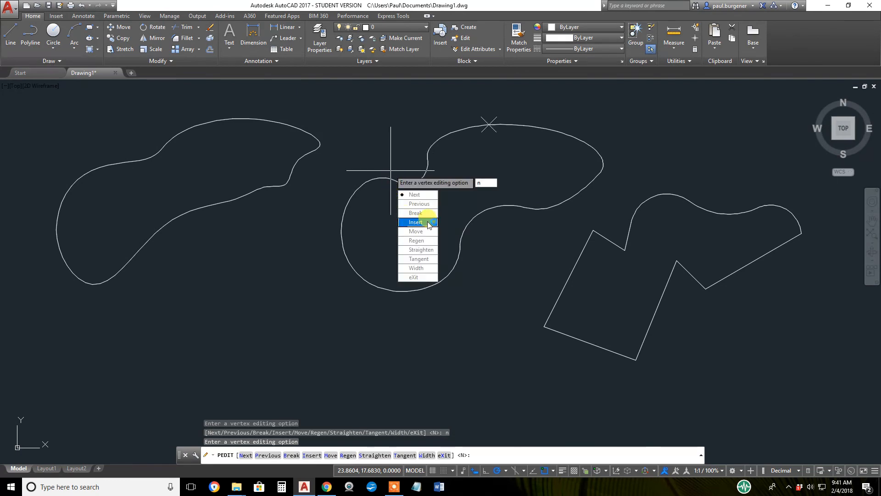
pyautogui.moveTo(422, 249)
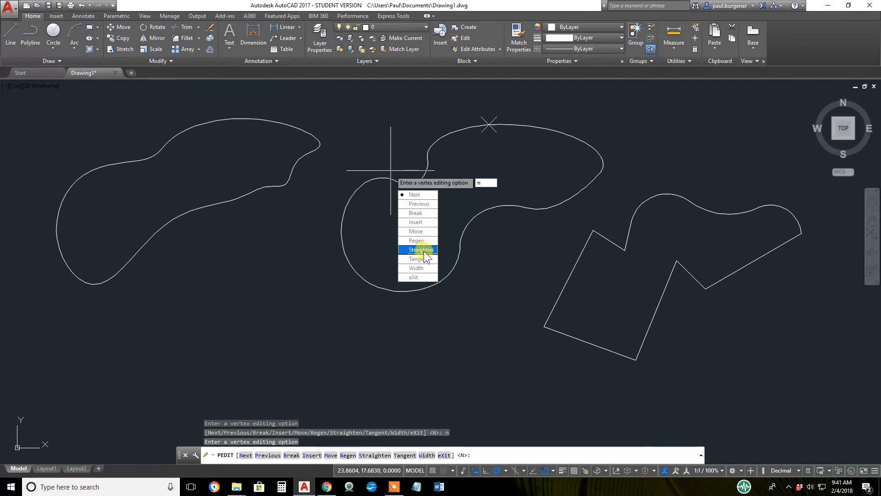
pyautogui.moveTo(415, 276)
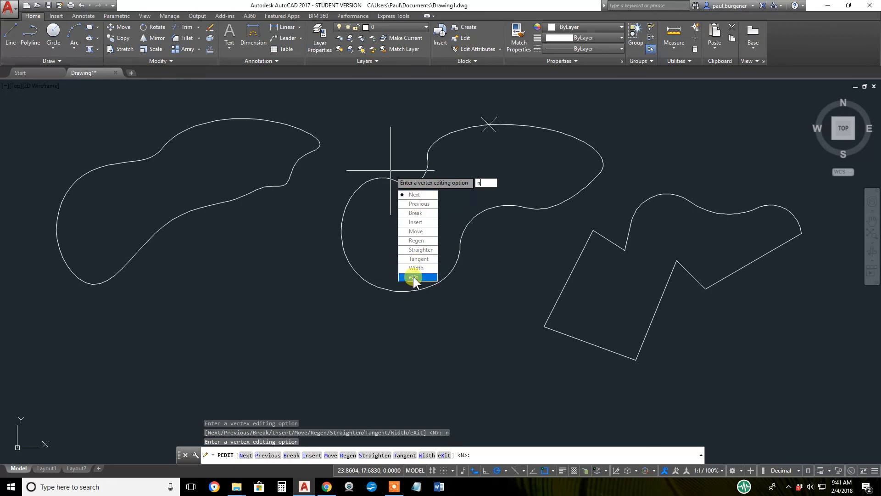